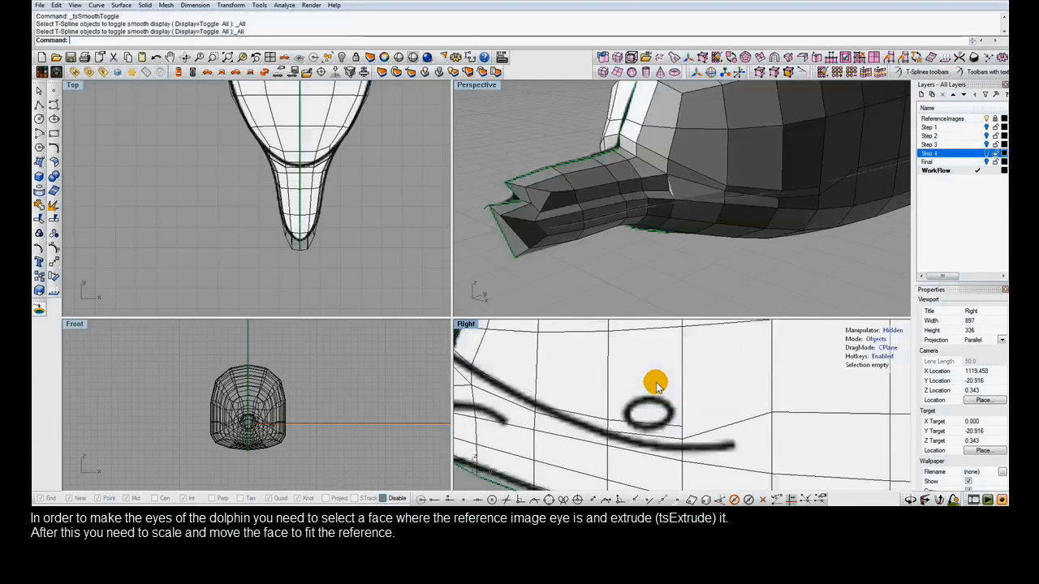
- Select the T-Spline head face lying over the reference image's eye
click(649, 379)
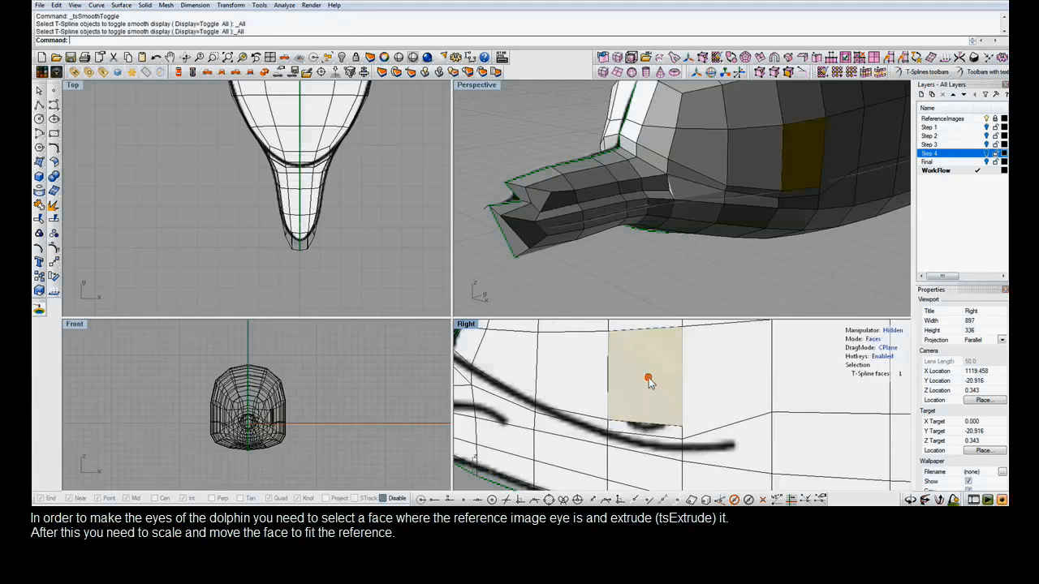
click(648, 379)
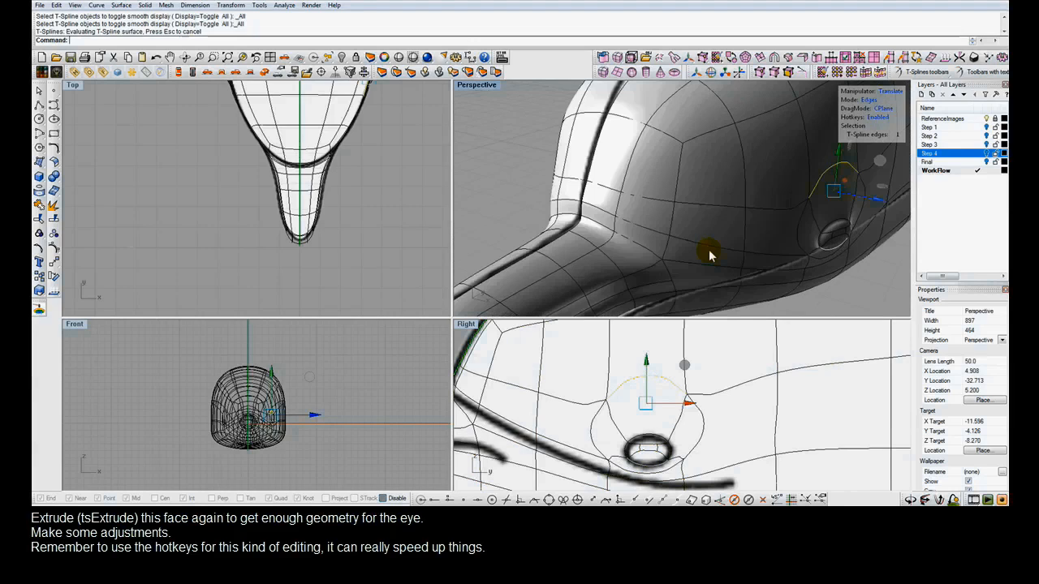
- Reshape the extruded eye area to match the reference
click(873, 213)
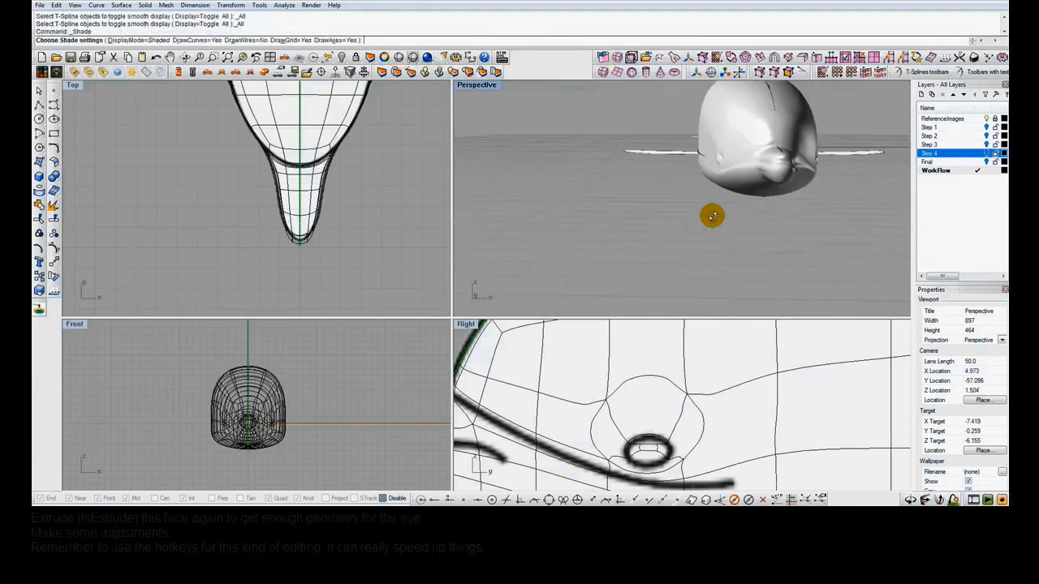
- Orbit the Perspective view to inspect the shaded head
drag(712, 216, 665, 237)
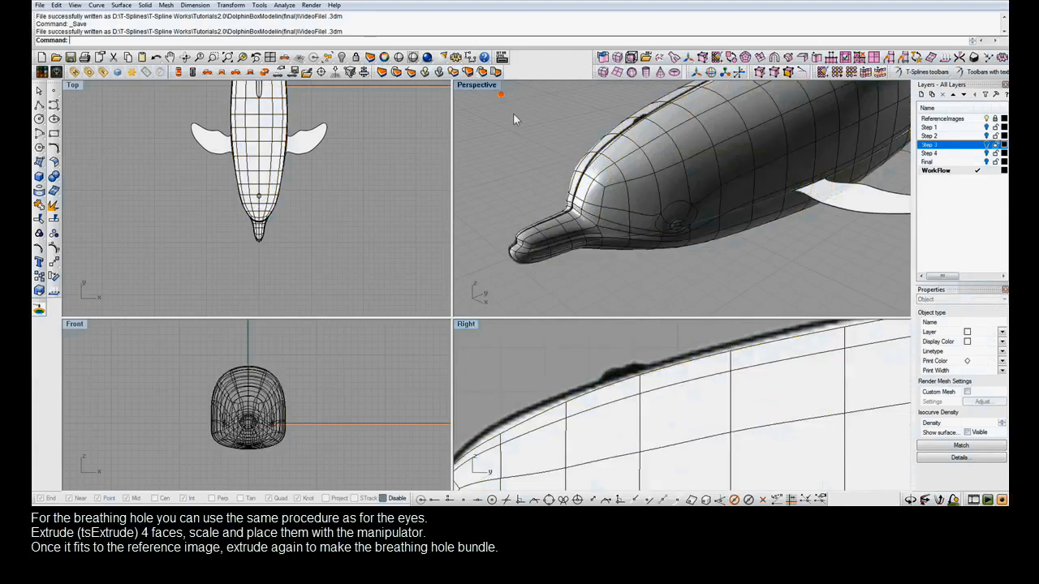
- Pick two neighbouring faces on top of the head for the breathing hole
click(629, 128)
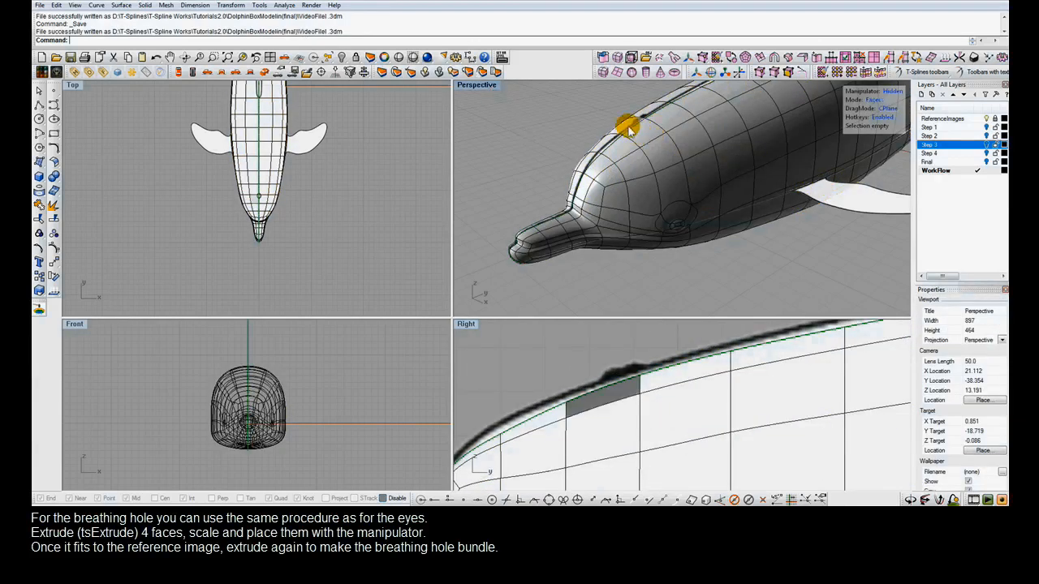
click(634, 126)
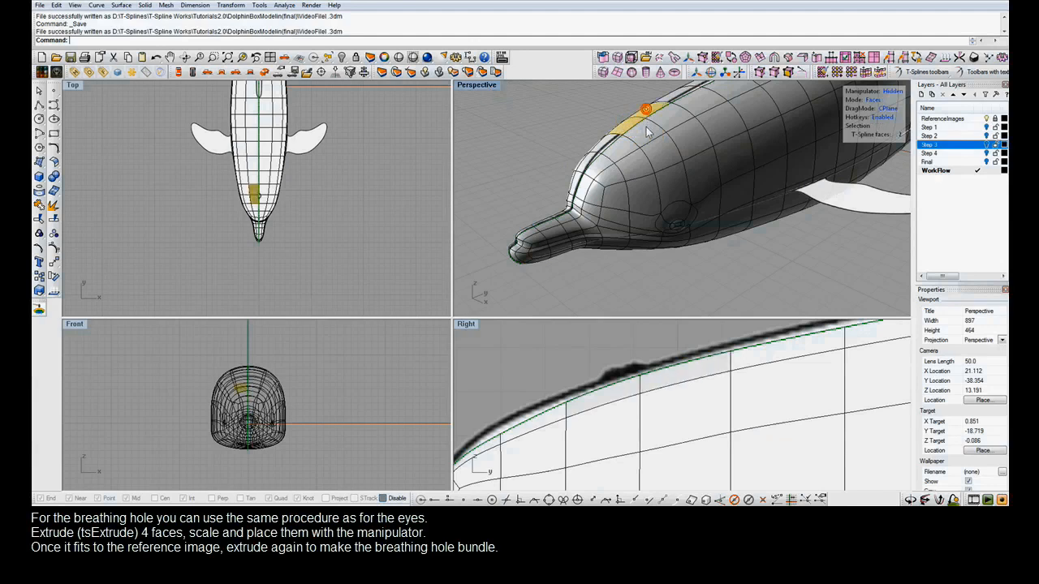